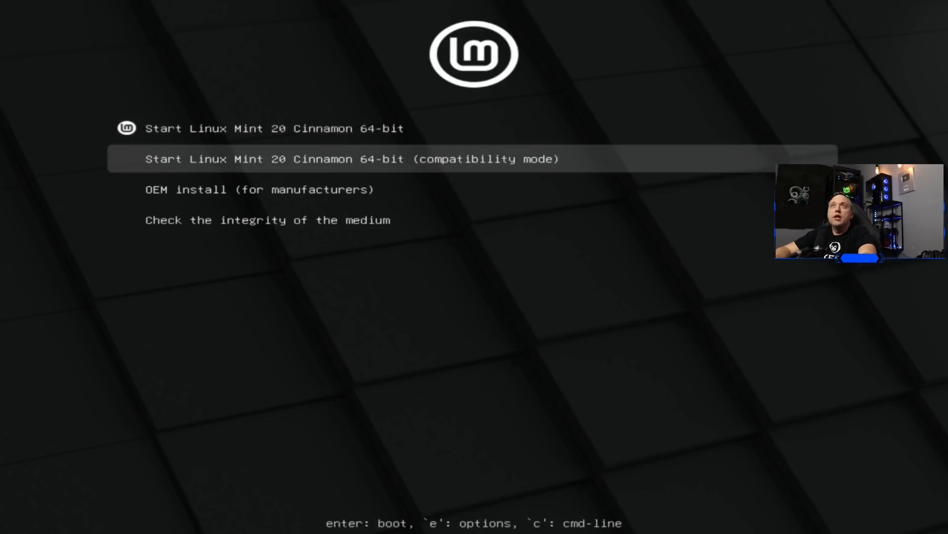
Move through the GRUB entries and settle on Start Linux Mint 20 Cinnamon 64-bit
key("Up")
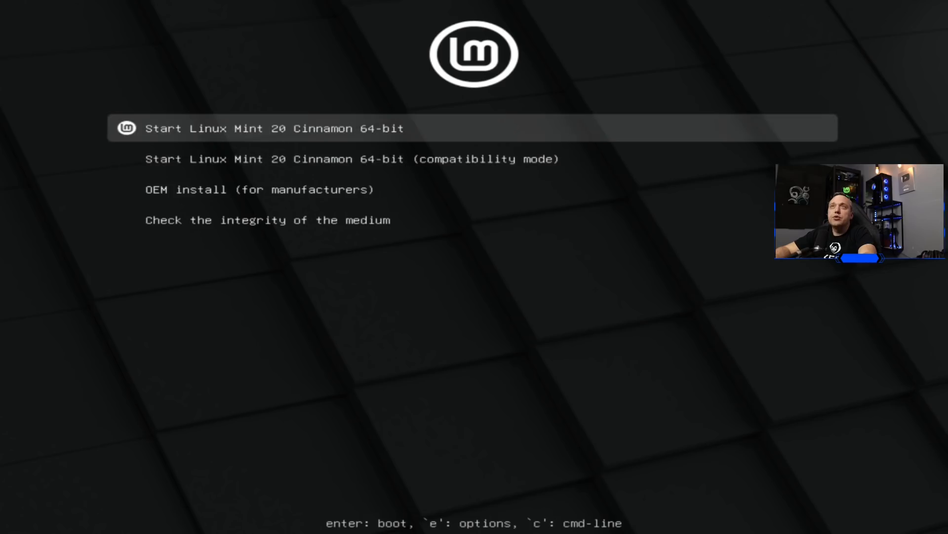
key("Down")
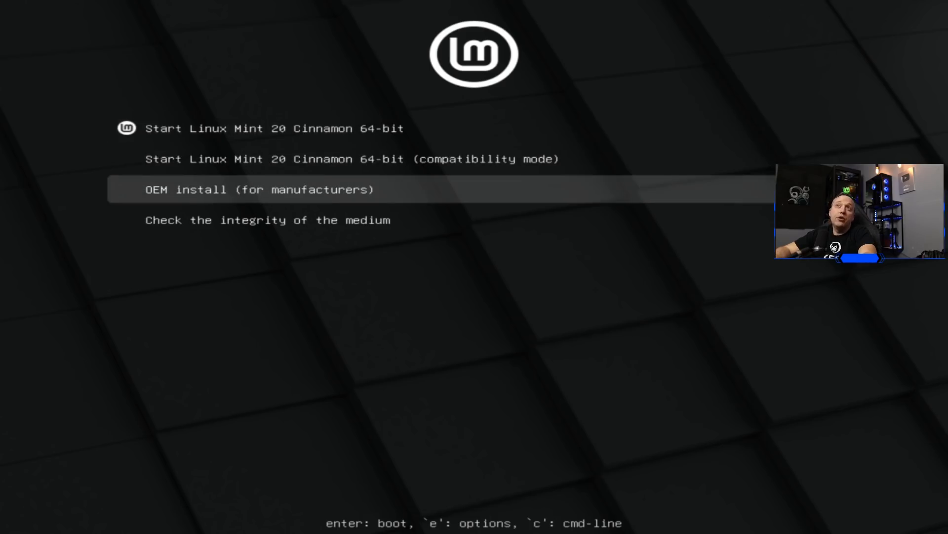
key("Up")
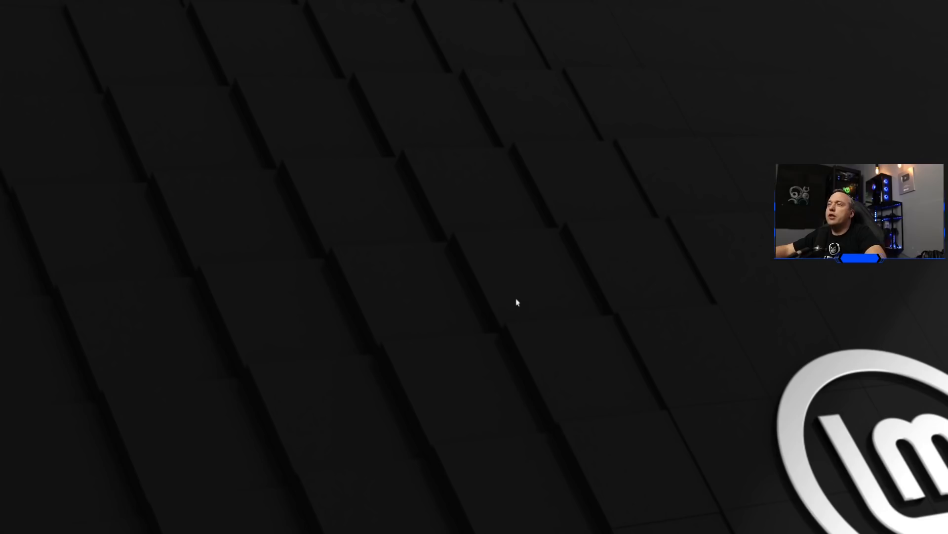
mouse_move(415, 282)
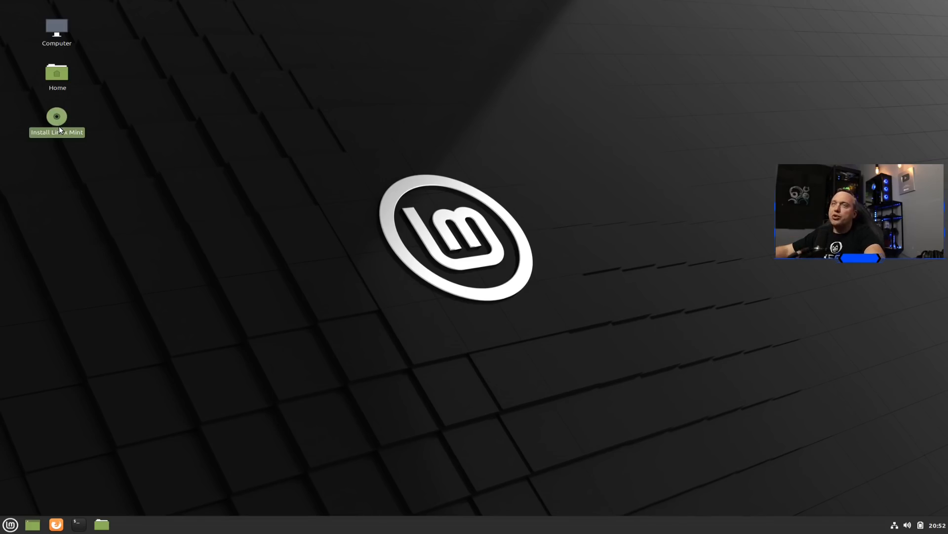
mouse_move(328, 228)
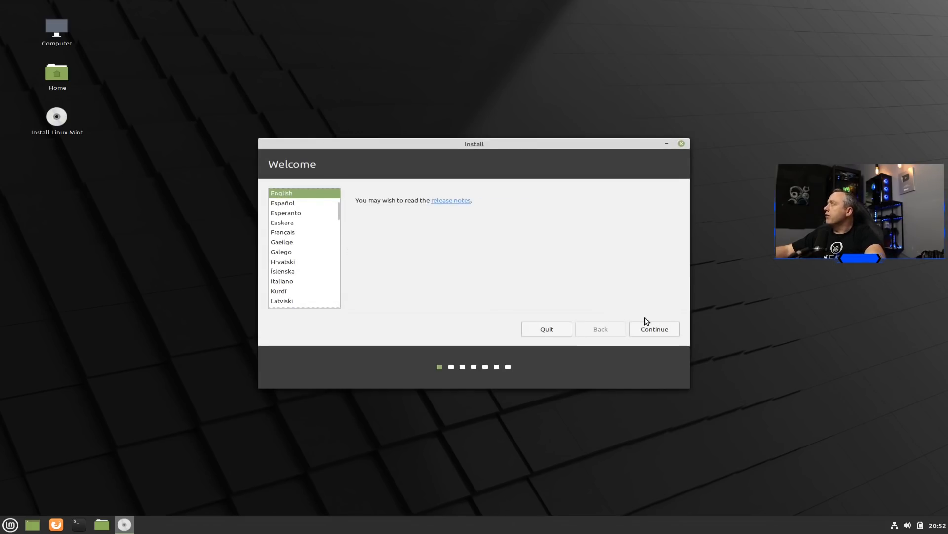
Continue past Welcome and Keyboard in English and accept installing multimedia codecs
left_click(654, 328)
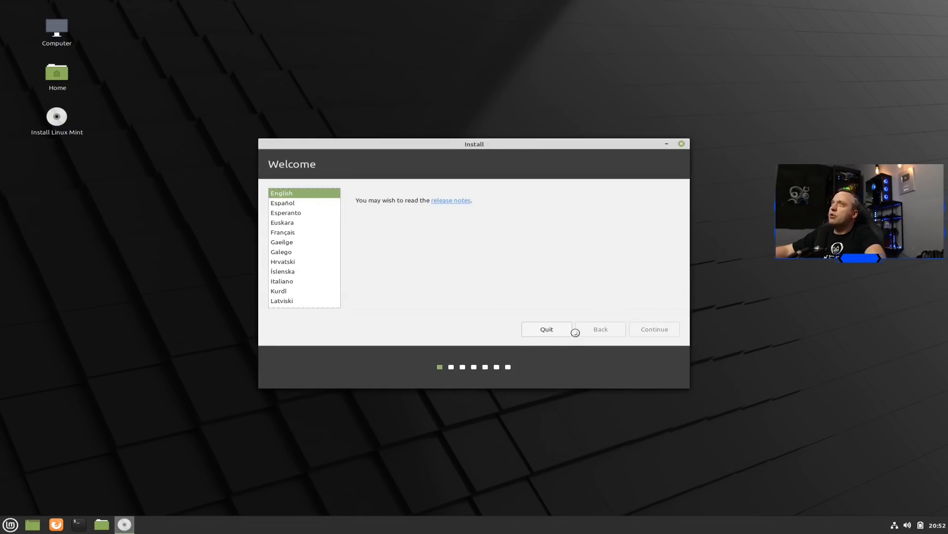
mouse_move(616, 360)
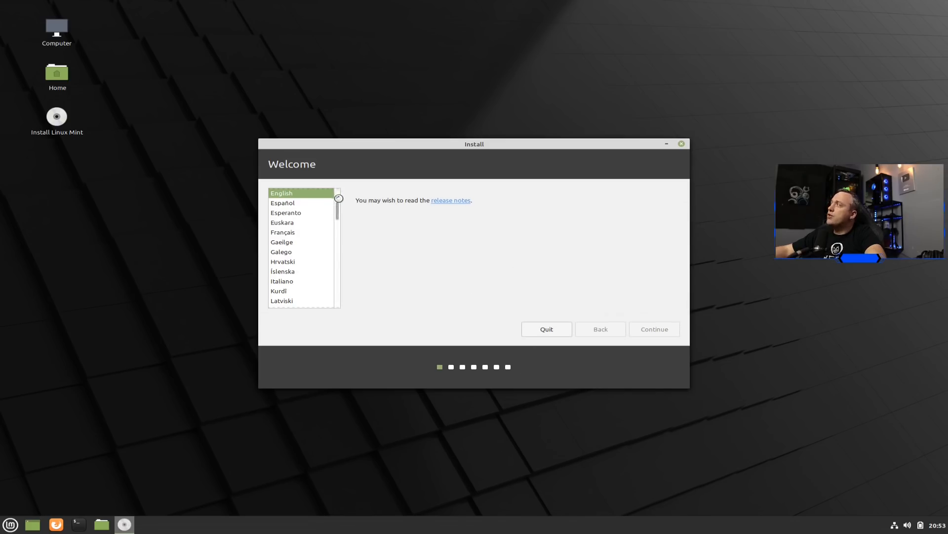
left_click(654, 328)
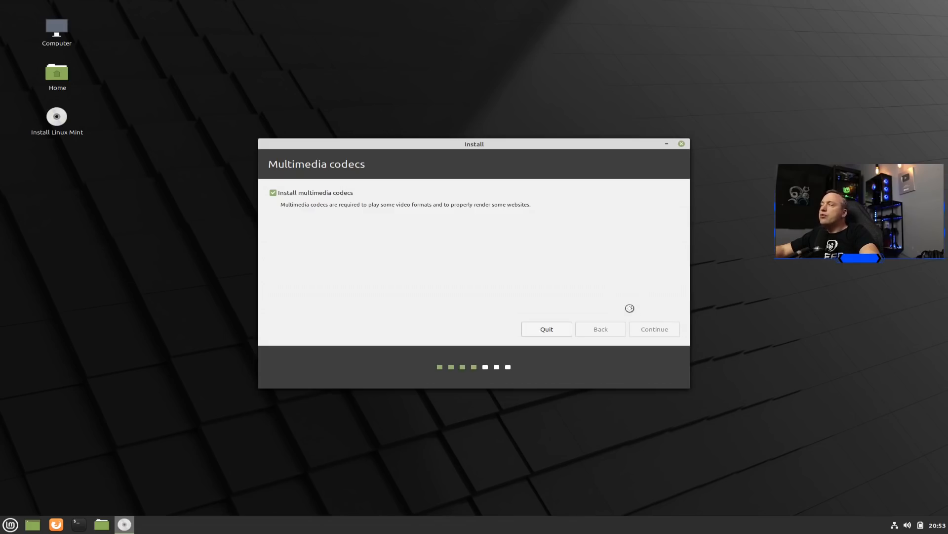
left_click(653, 329)
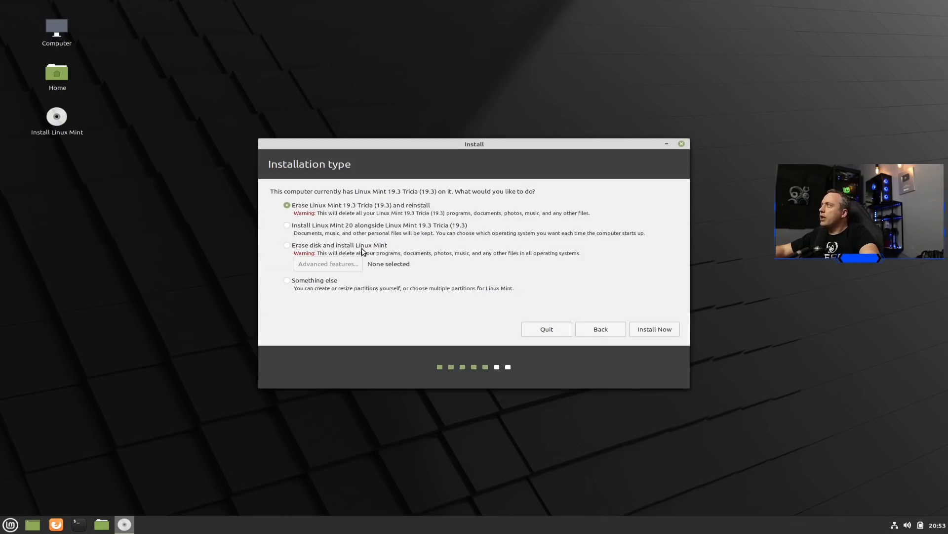
mouse_move(428, 224)
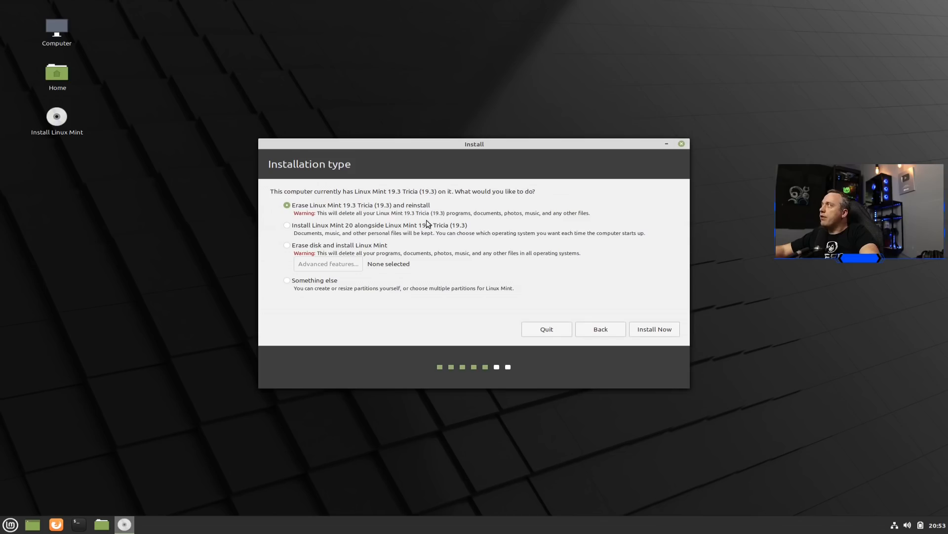
Choose Erase and reinstall, confirm Chicago time zone and account details to start installing
left_click(653, 328)
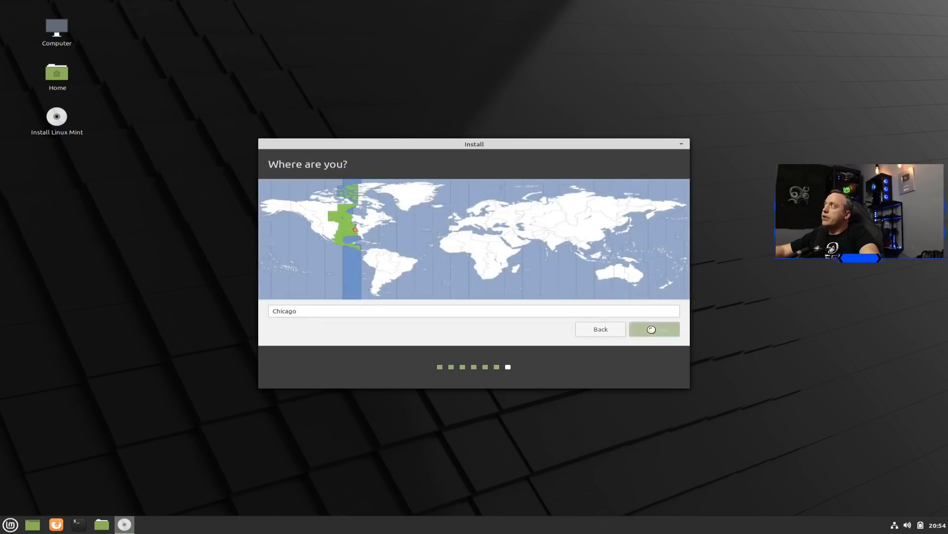
left_click(654, 329)
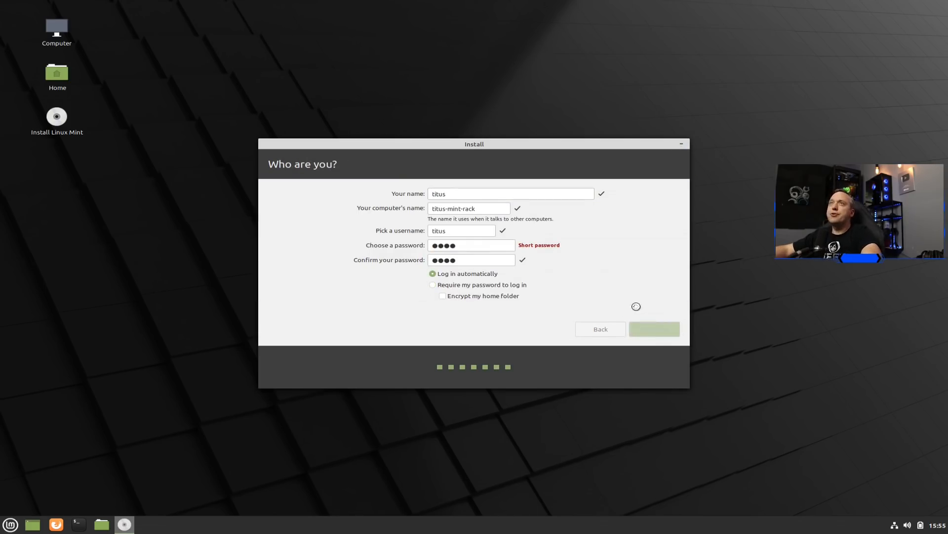
left_click(654, 328)
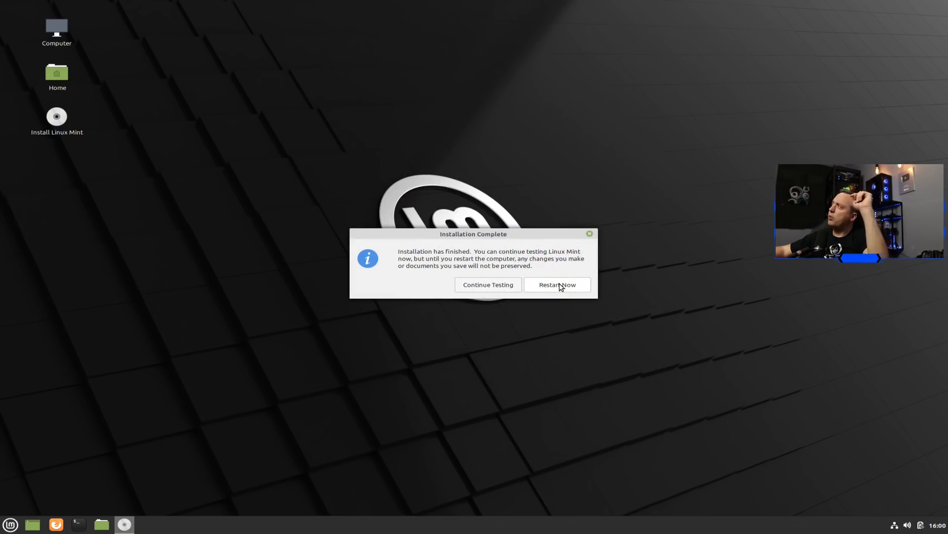
mouse_move(421, 307)
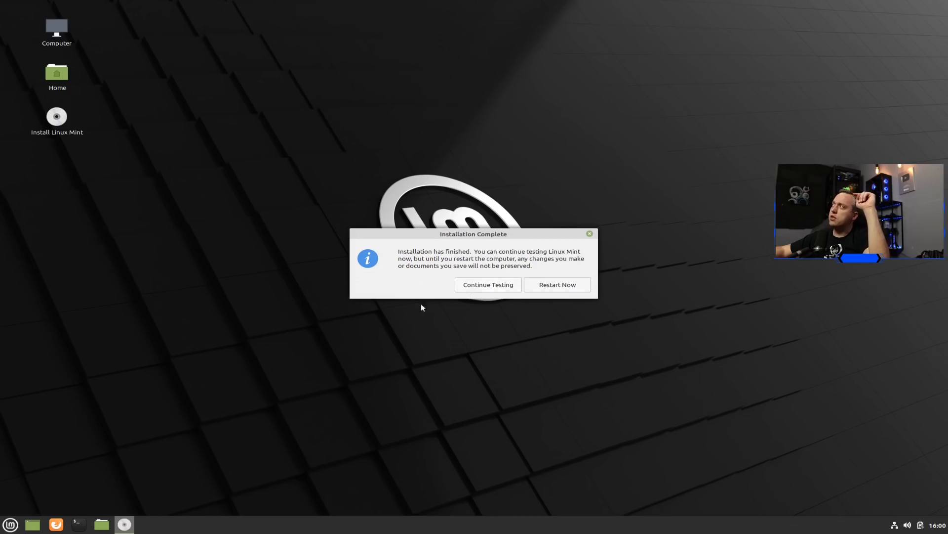
mouse_move(164, 347)
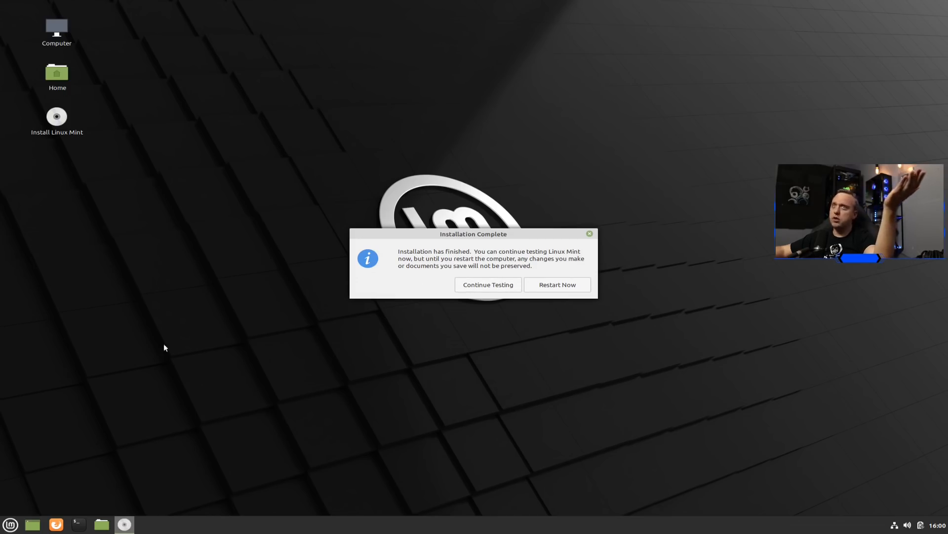
mouse_move(91, 527)
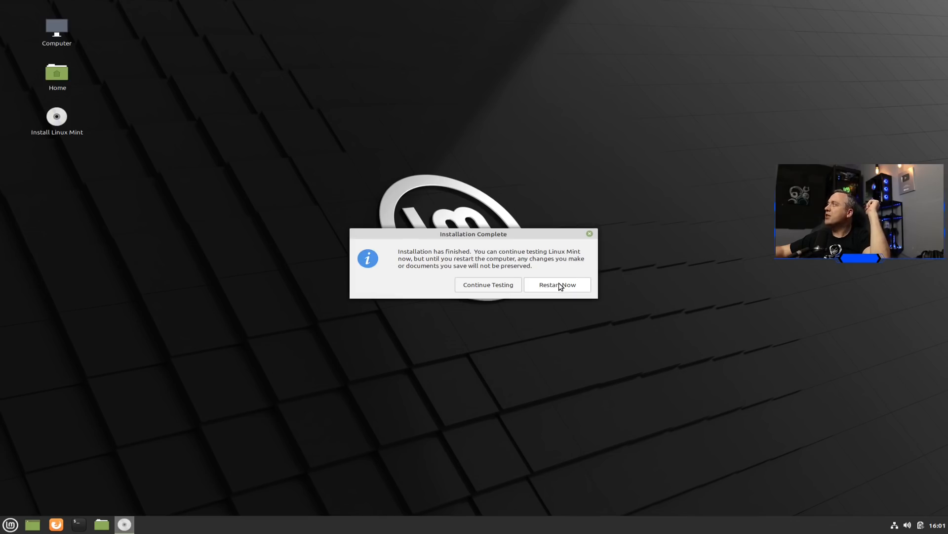
Restart the computer from the Installation Complete dialog into the installed system
left_click(555, 285)
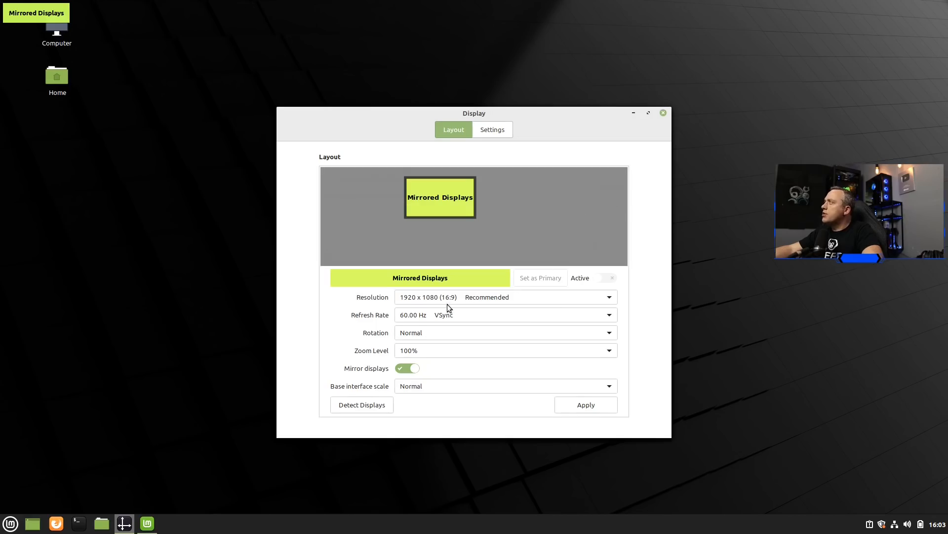
mouse_move(663, 155)
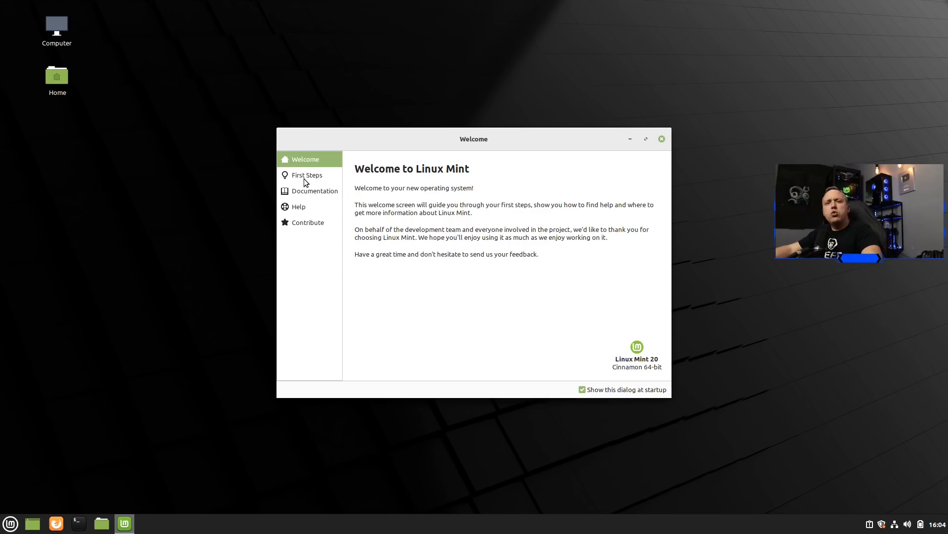
mouse_move(313, 188)
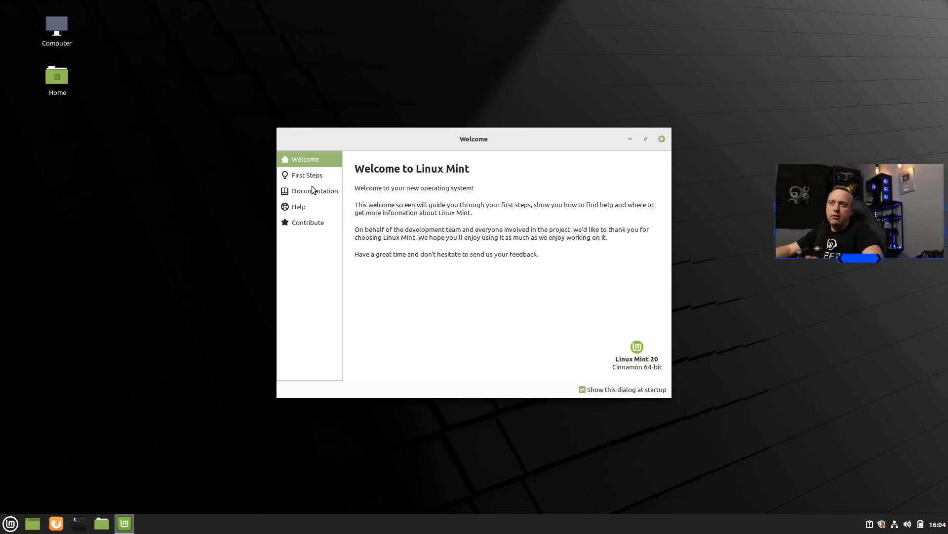
mouse_move(336, 190)
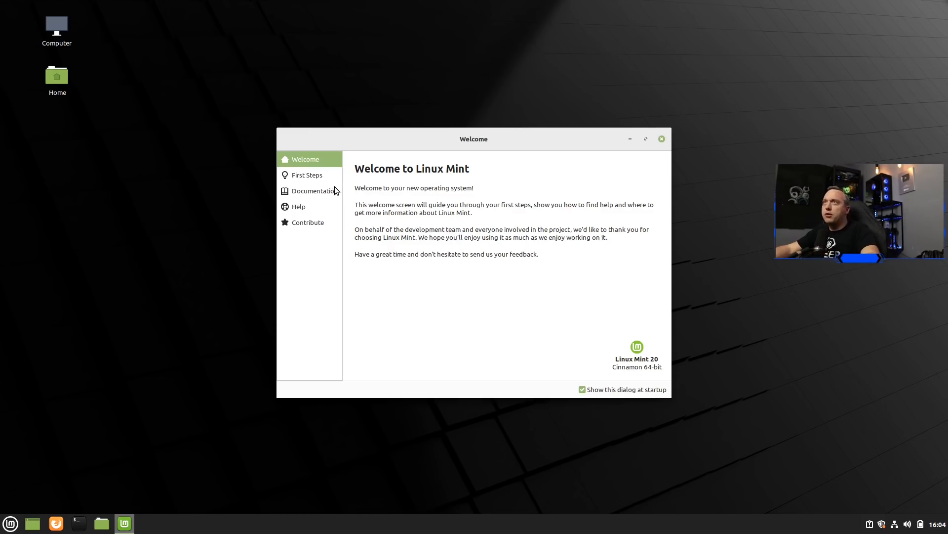
mouse_move(330, 209)
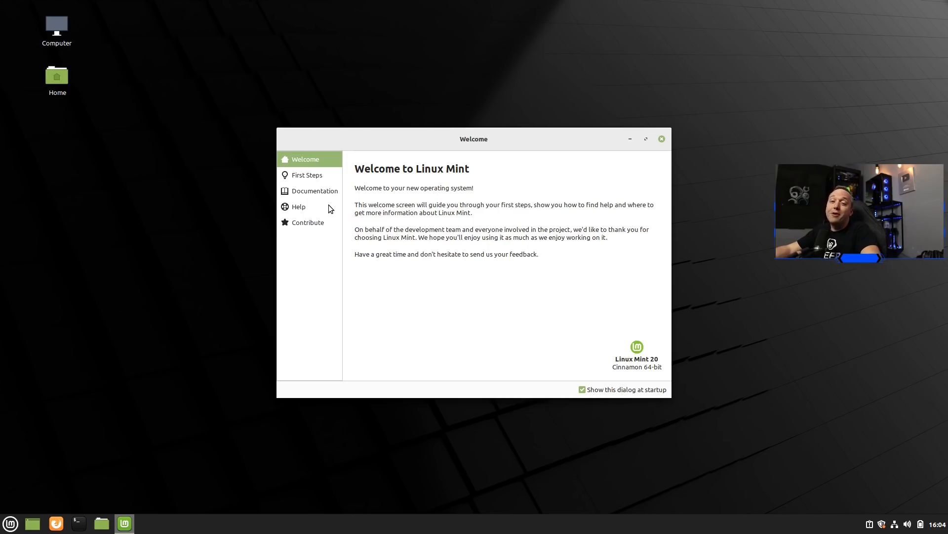
mouse_move(334, 221)
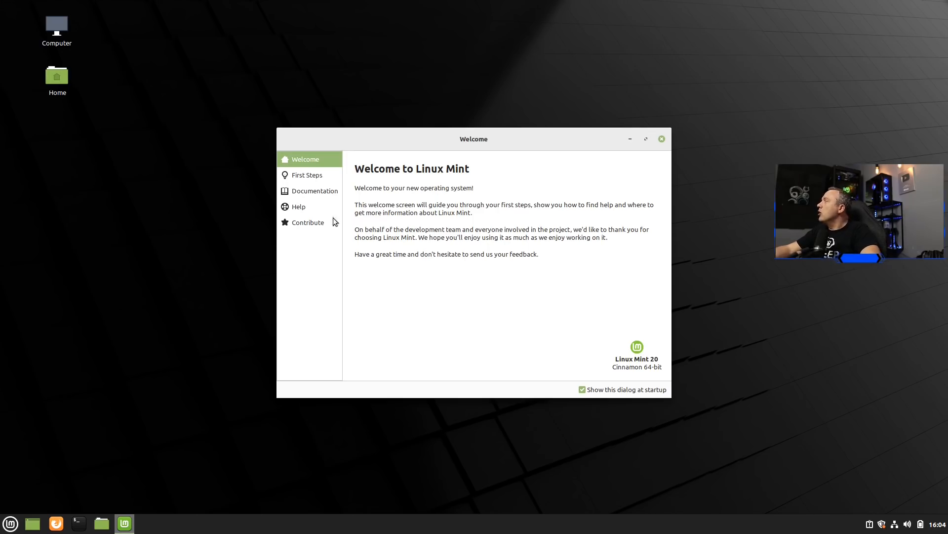
In First Steps, turn on the dark desktop theme and look down the list
left_click(306, 175)
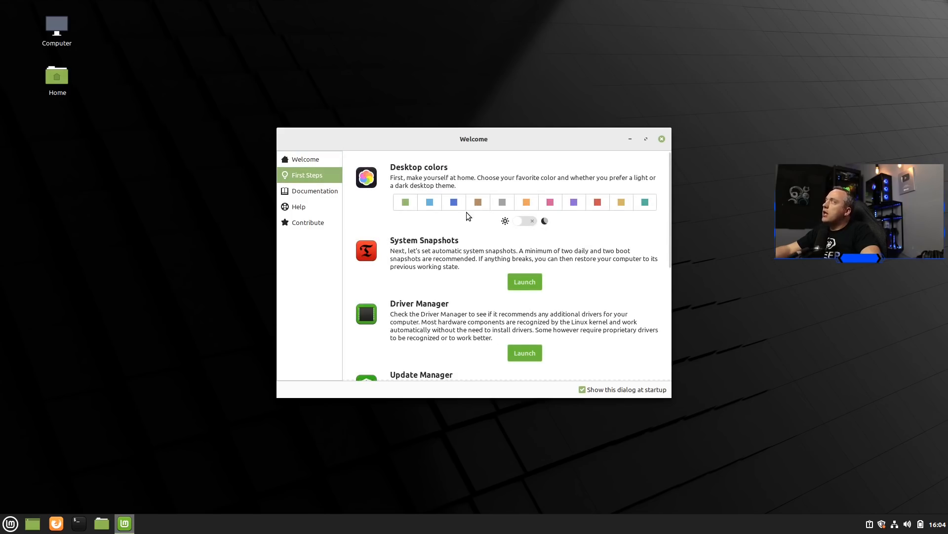
left_click(524, 220)
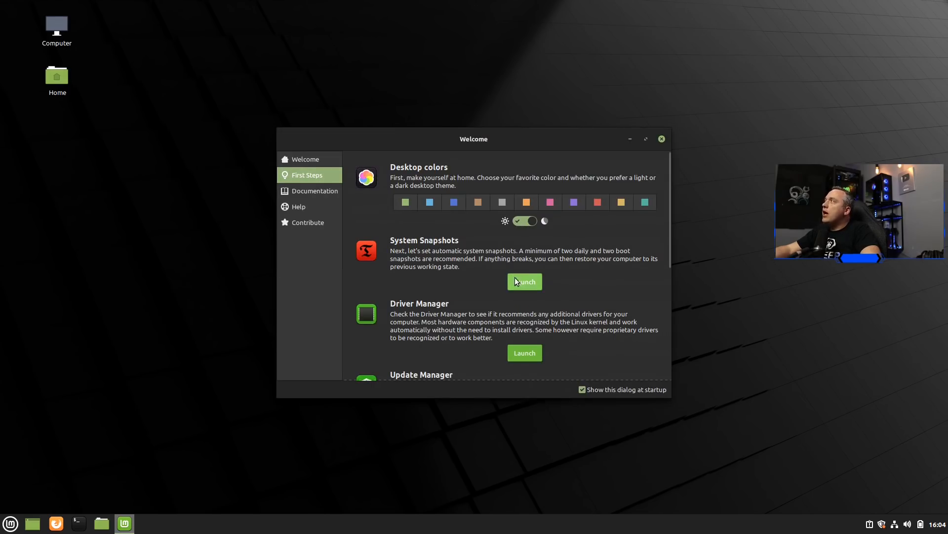
scroll("down", 3)
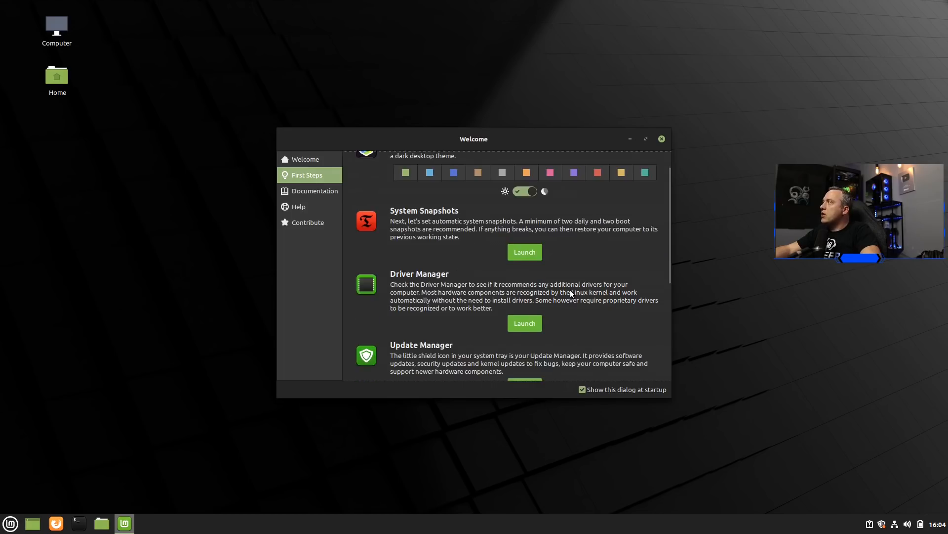
mouse_move(497, 314)
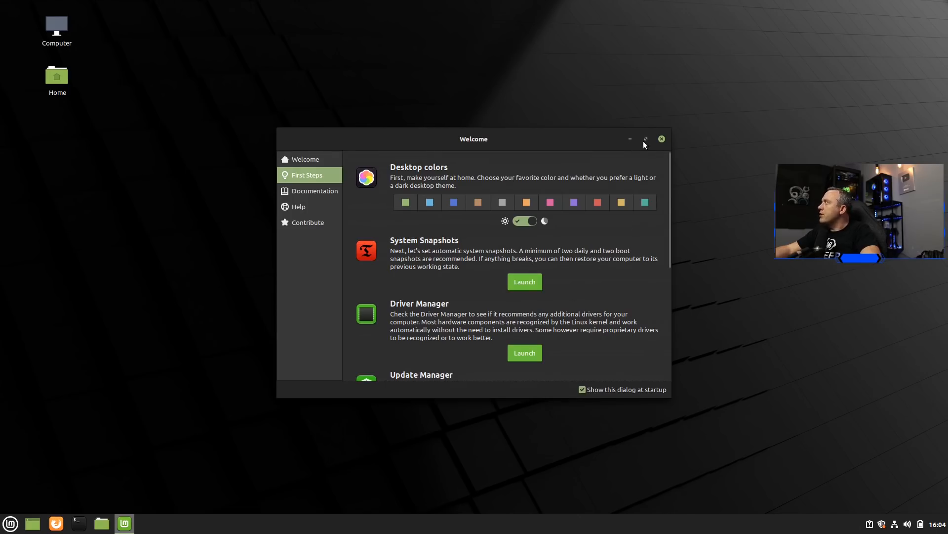
mouse_move(406, 150)
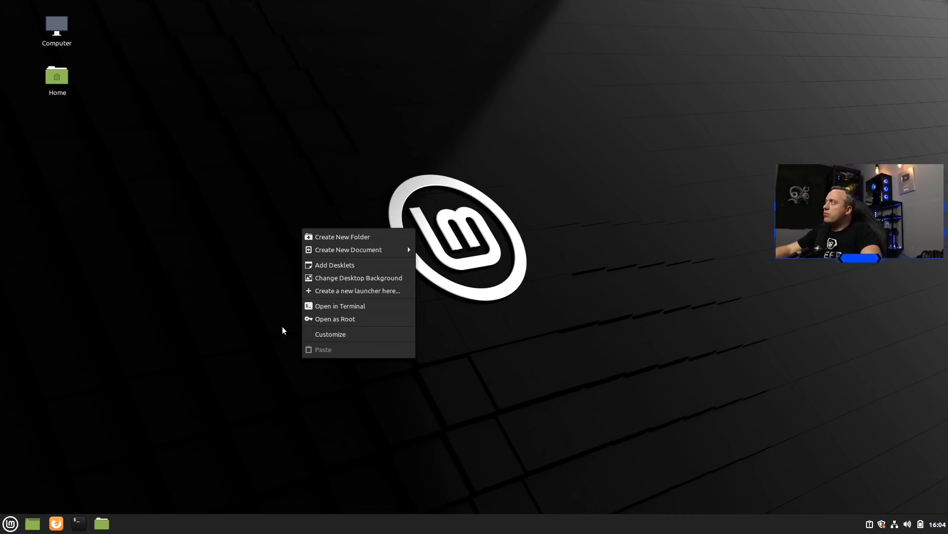
Try the Zoom Level change in Display settings and keep the configuration, ending at 100%
left_click(10, 522)
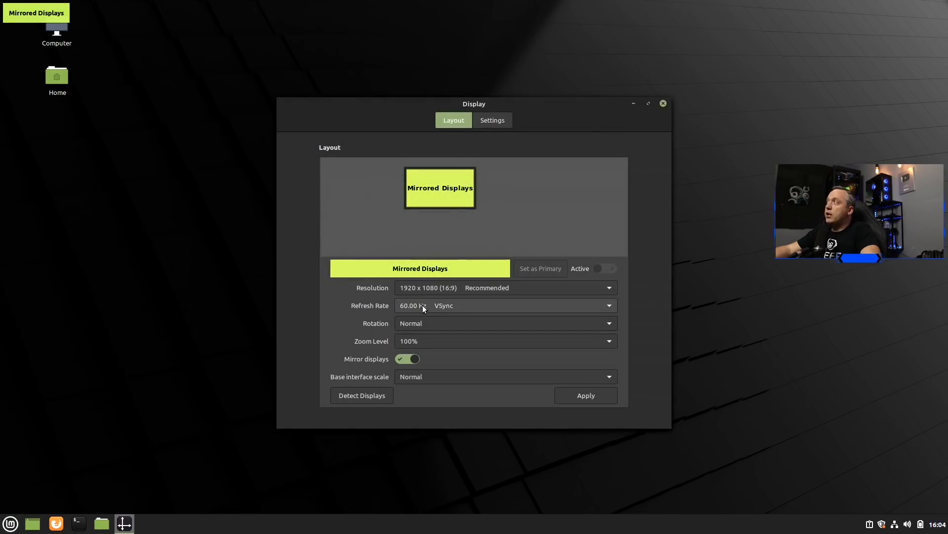
mouse_move(427, 309)
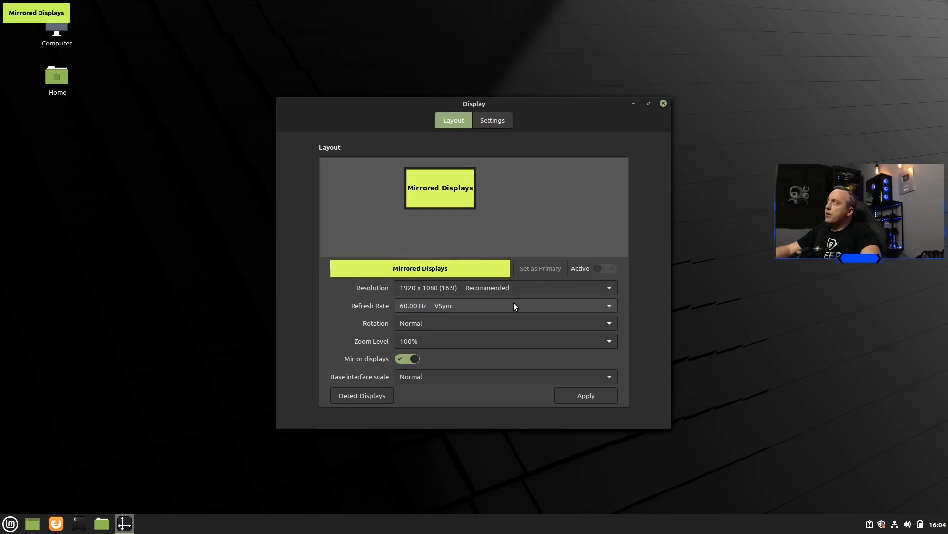
mouse_move(491, 316)
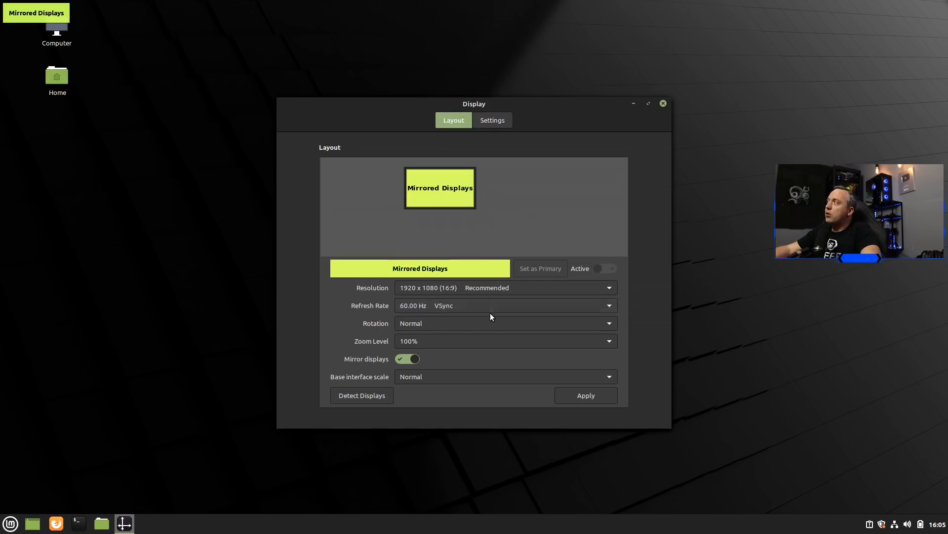
mouse_move(432, 347)
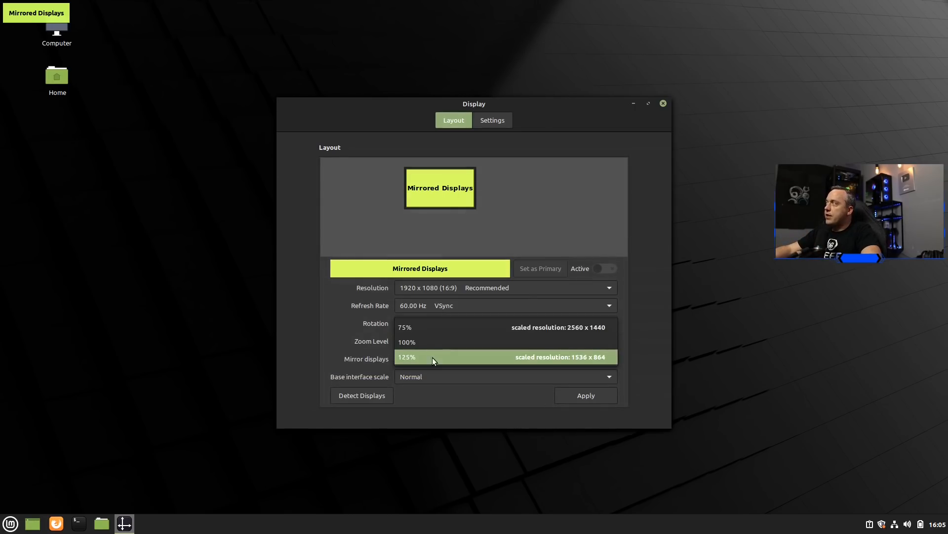
mouse_move(353, 340)
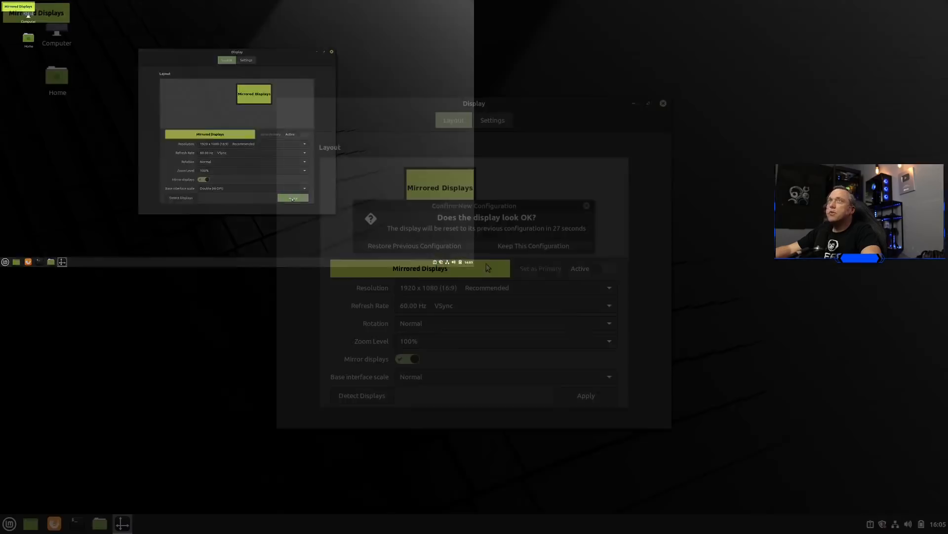
left_click(533, 246)
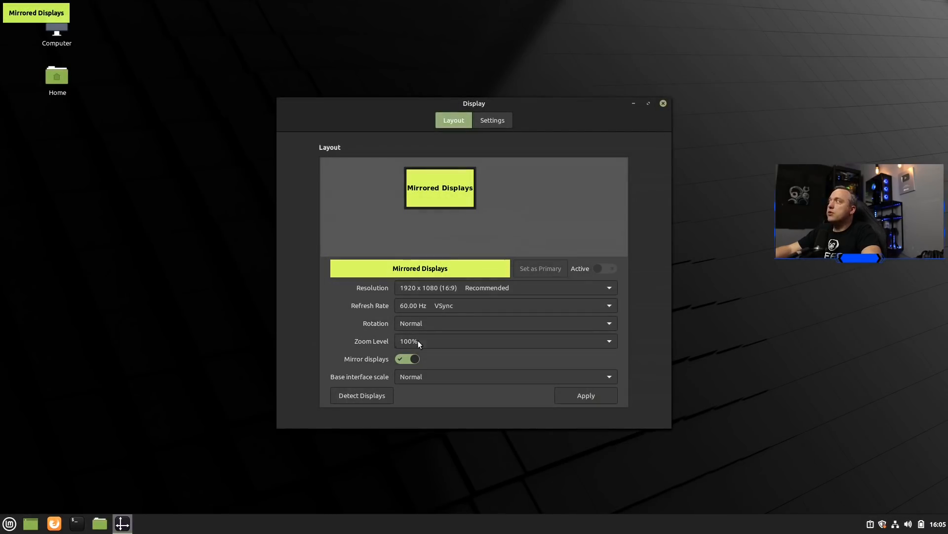
mouse_move(256, 387)
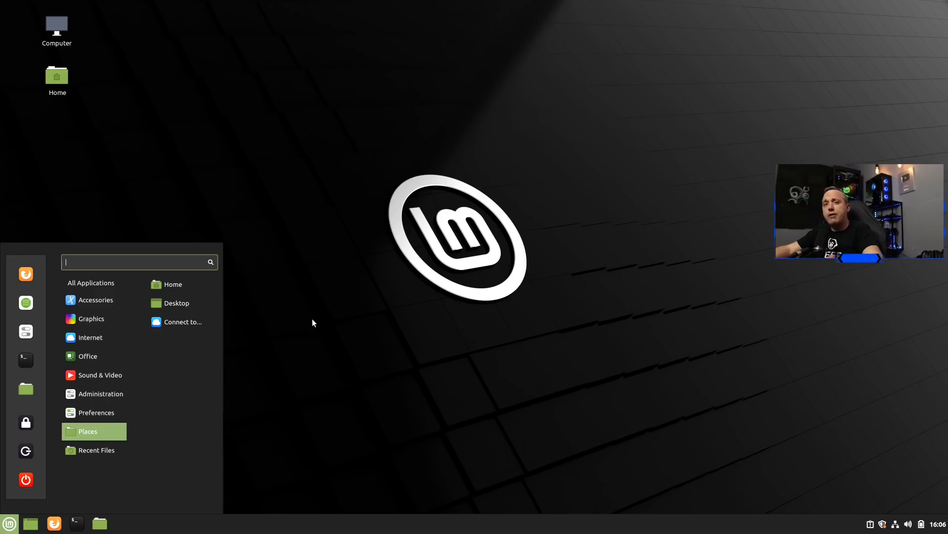
mouse_move(266, 397)
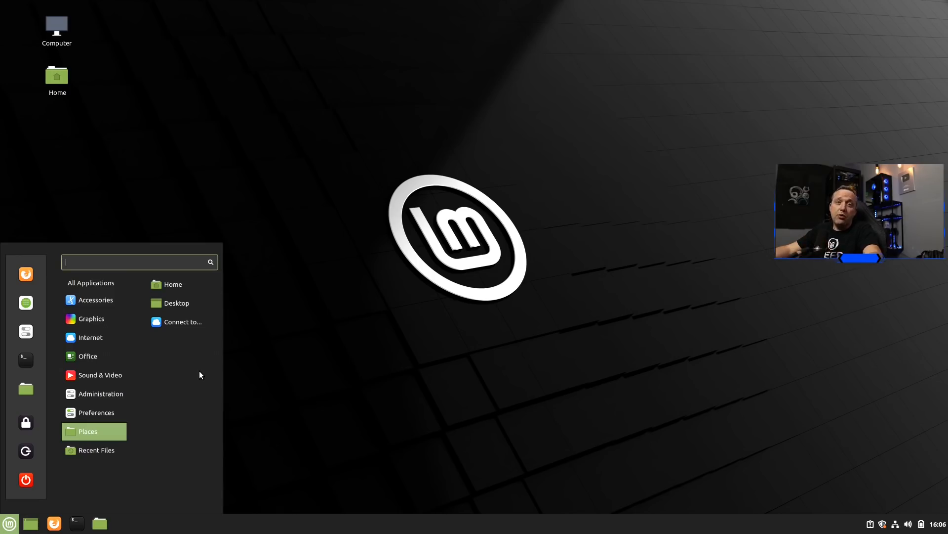
mouse_move(189, 378)
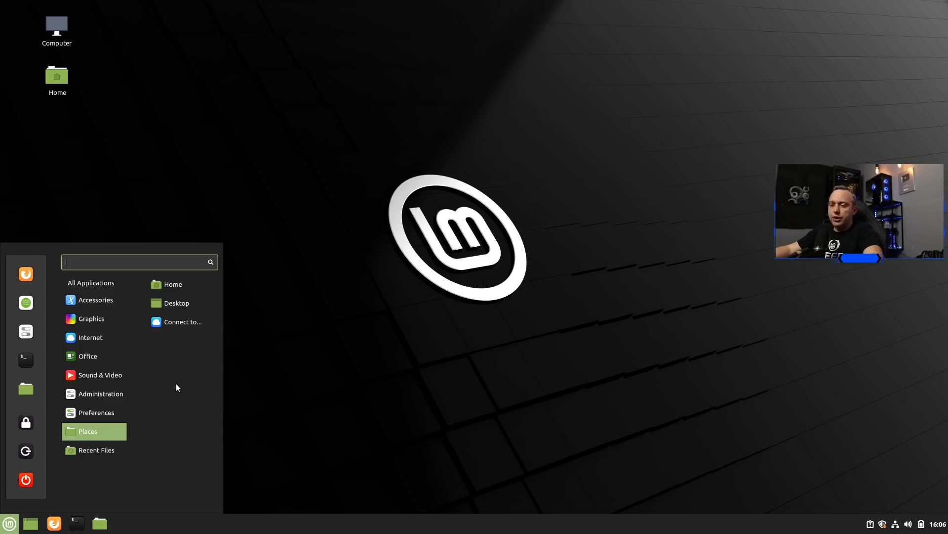
Search the menu for 'warp' and launch Warpinator
type("warp")
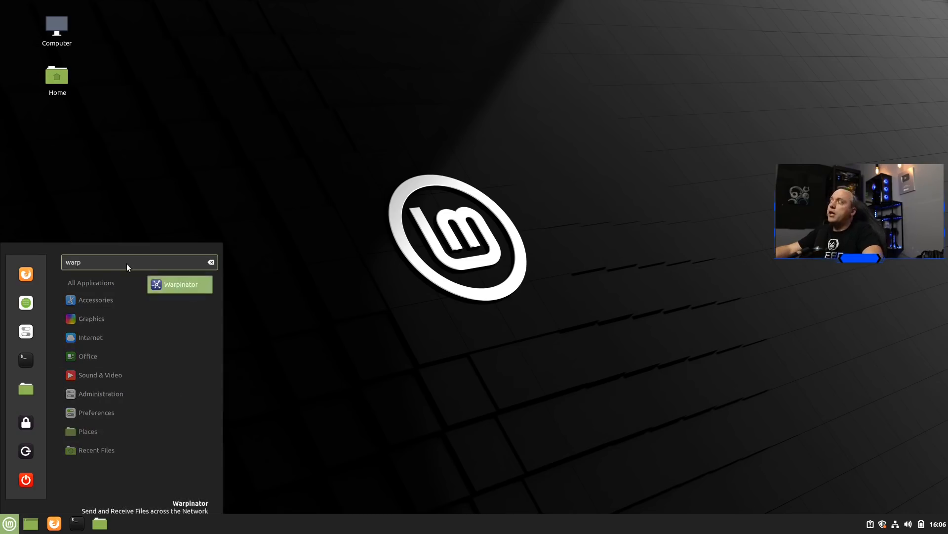
left_click(179, 283)
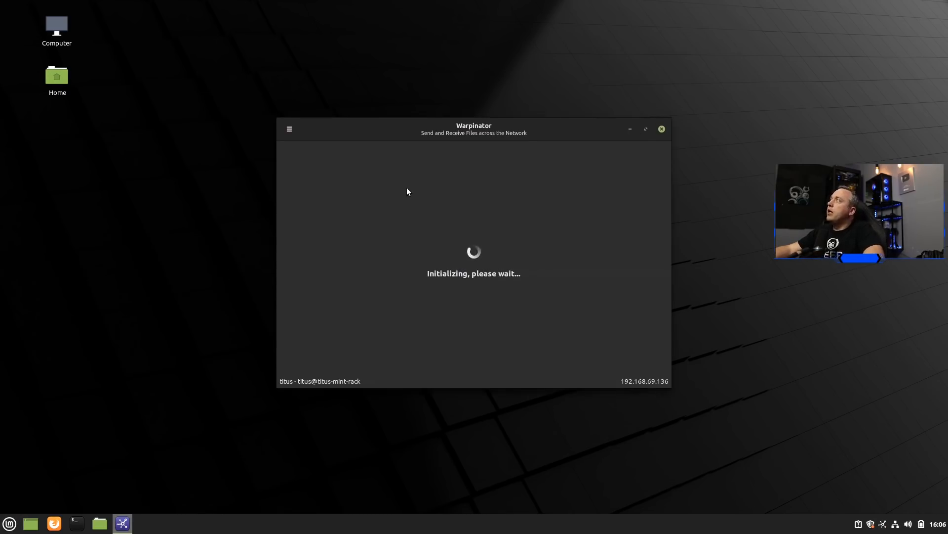
mouse_move(503, 140)
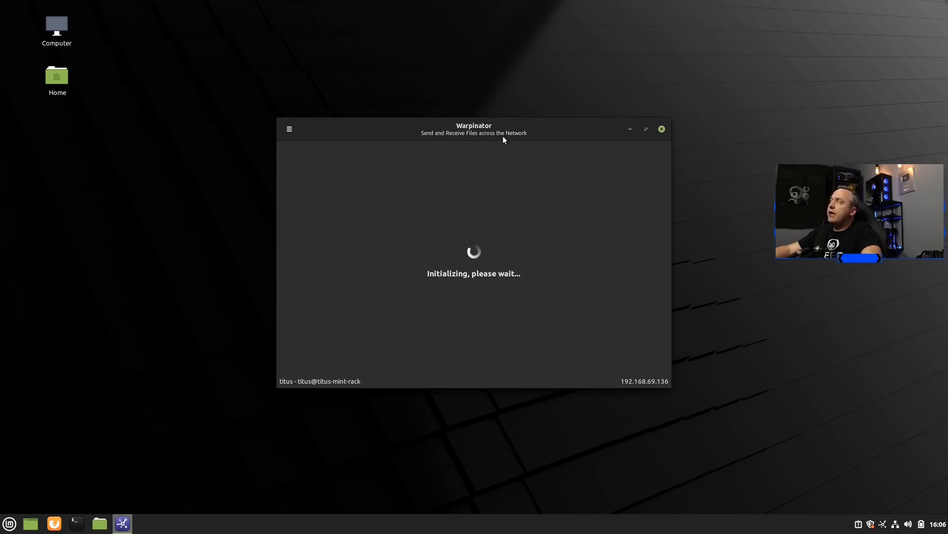
mouse_move(510, 145)
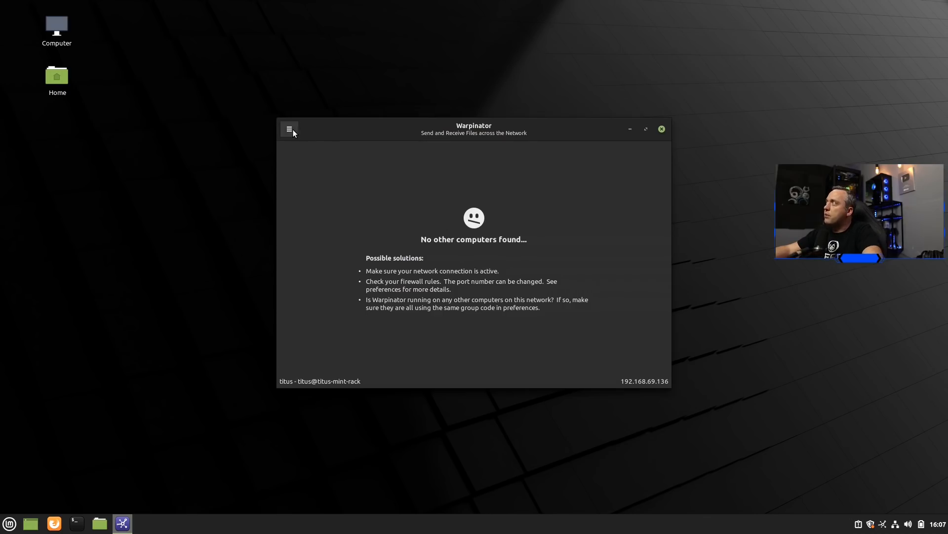
View Warpinator's Preferences from the hamburger menu, then close them
left_click(290, 129)
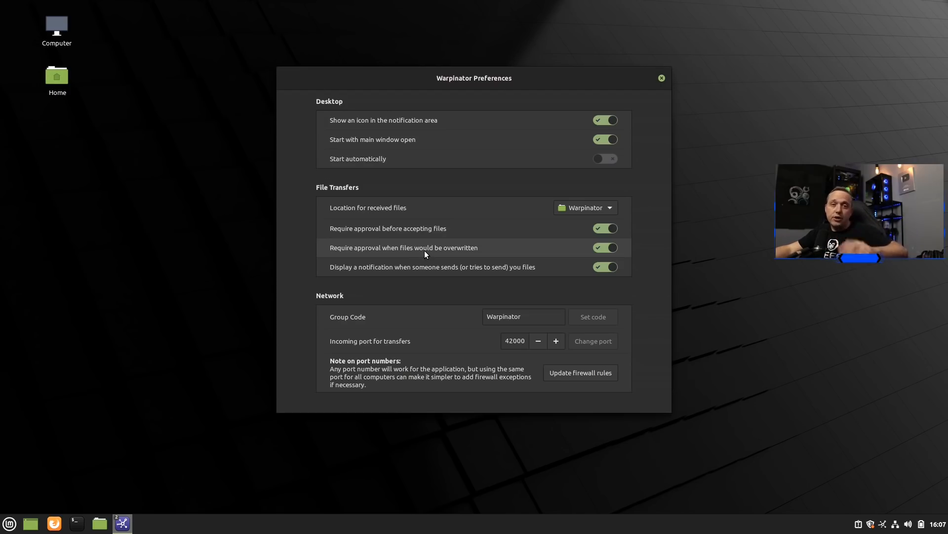
mouse_move(351, 260)
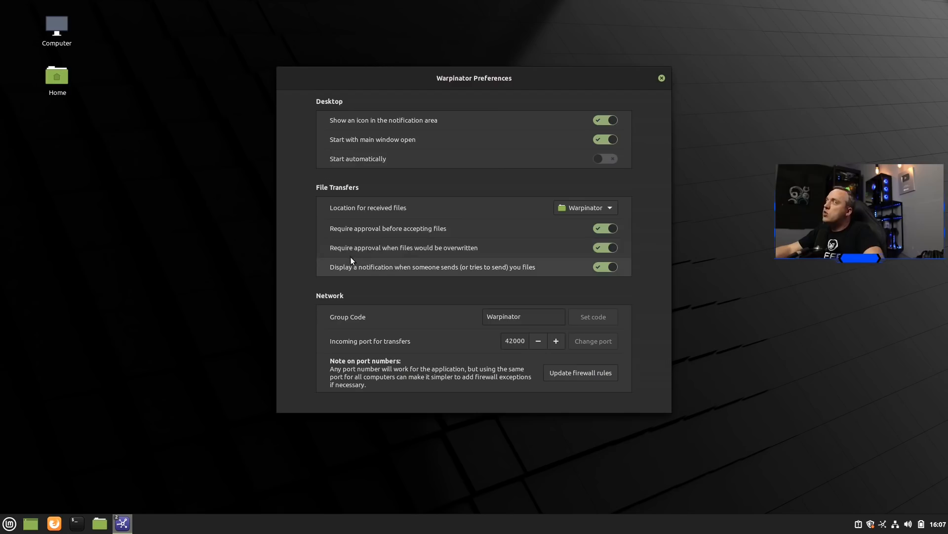
mouse_move(322, 265)
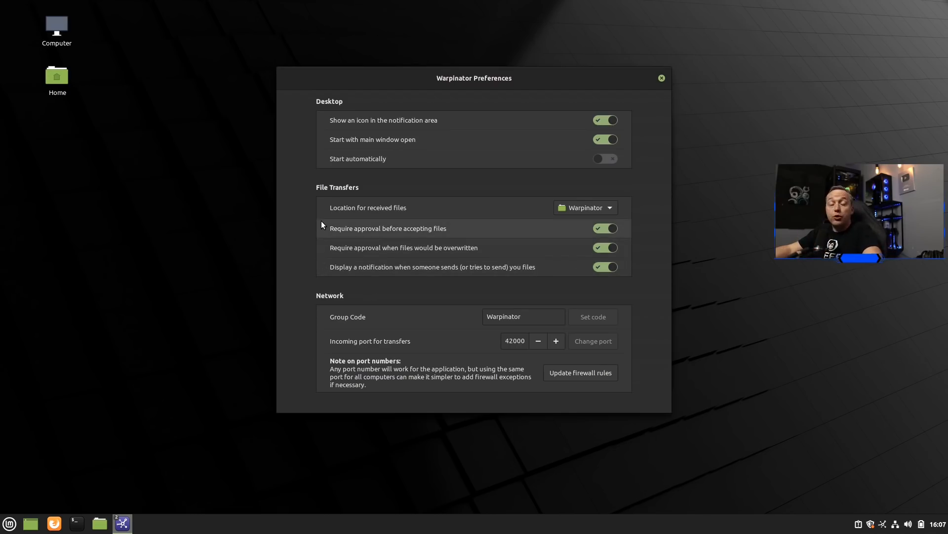
mouse_move(319, 227)
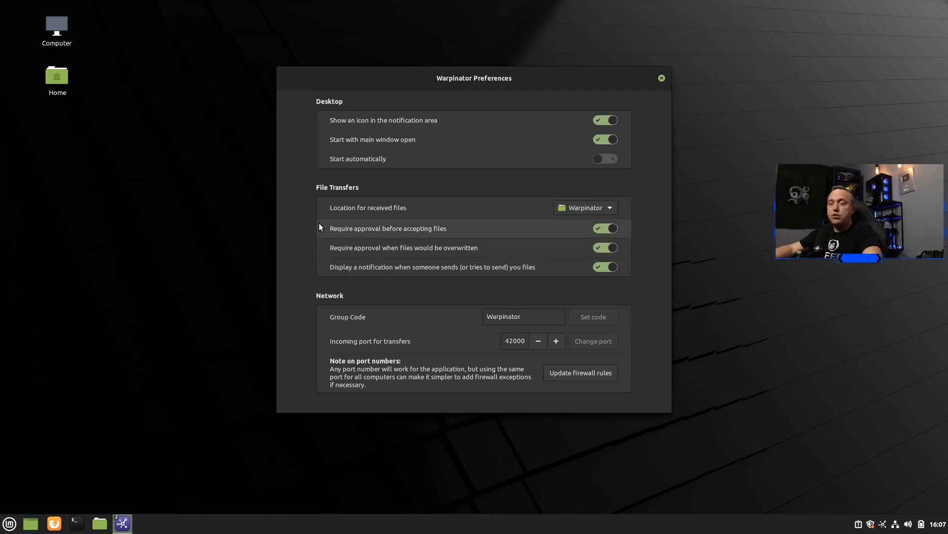
left_click(98, 523)
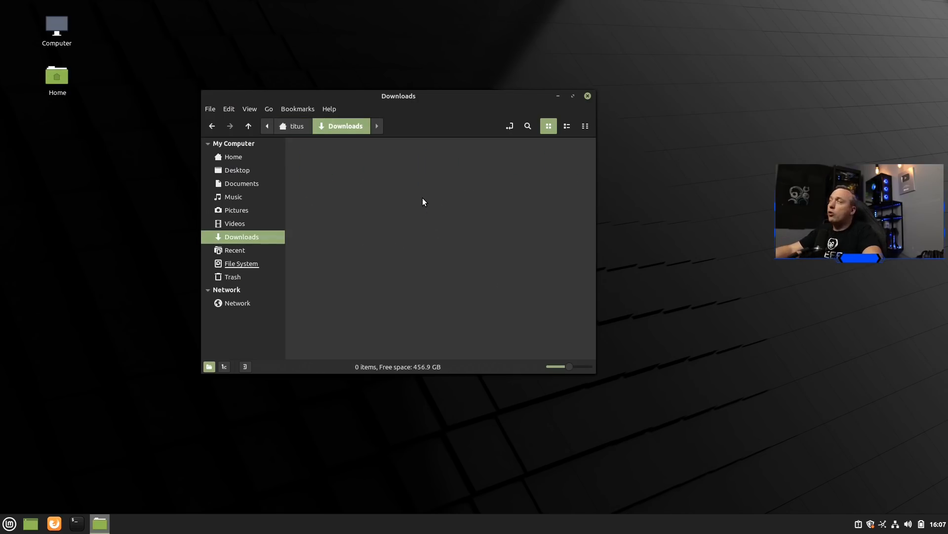
mouse_move(421, 205)
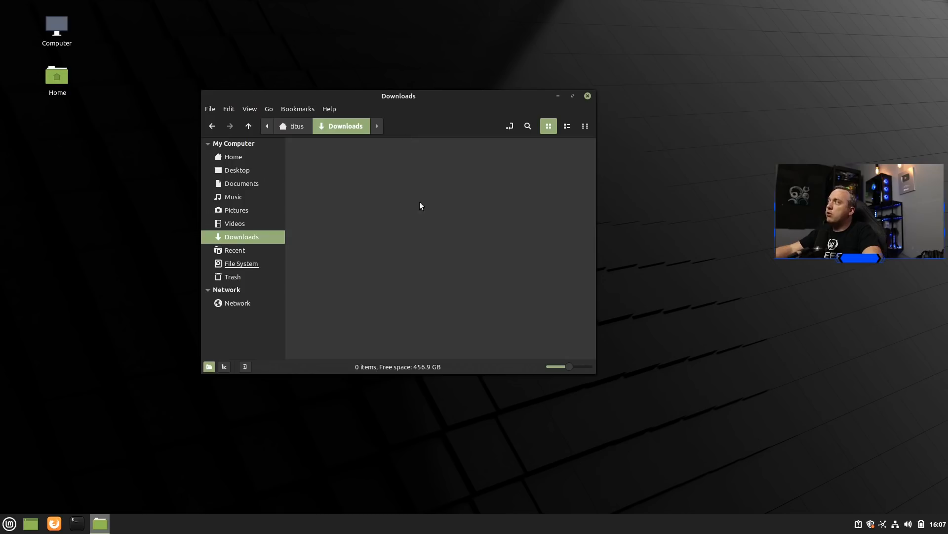
mouse_move(405, 104)
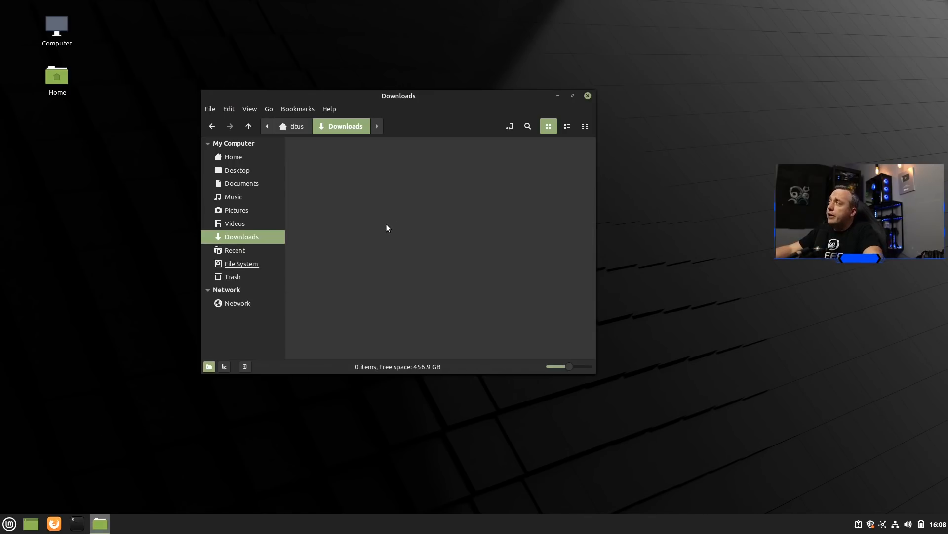
mouse_move(414, 255)
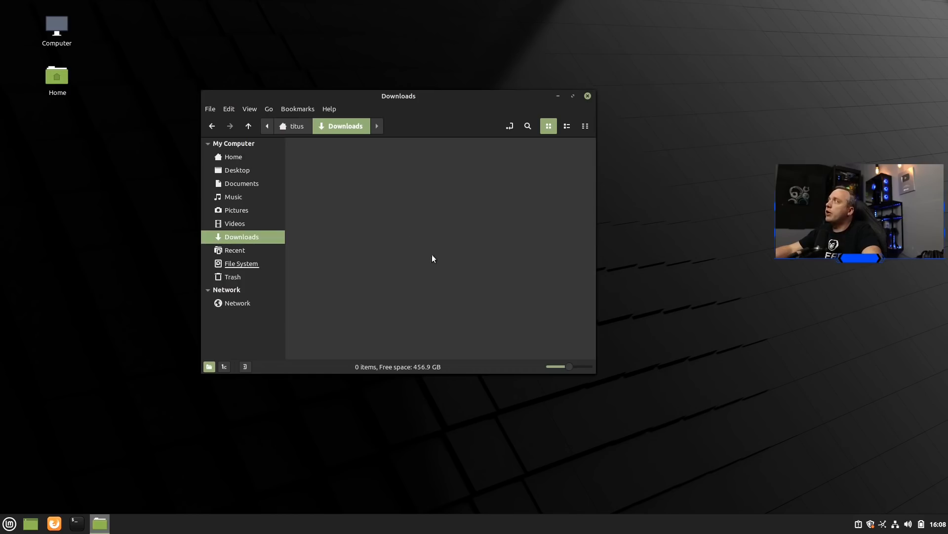
Go up from Downloads to the Home folder via the path-bar breadcrumb
left_click(233, 157)
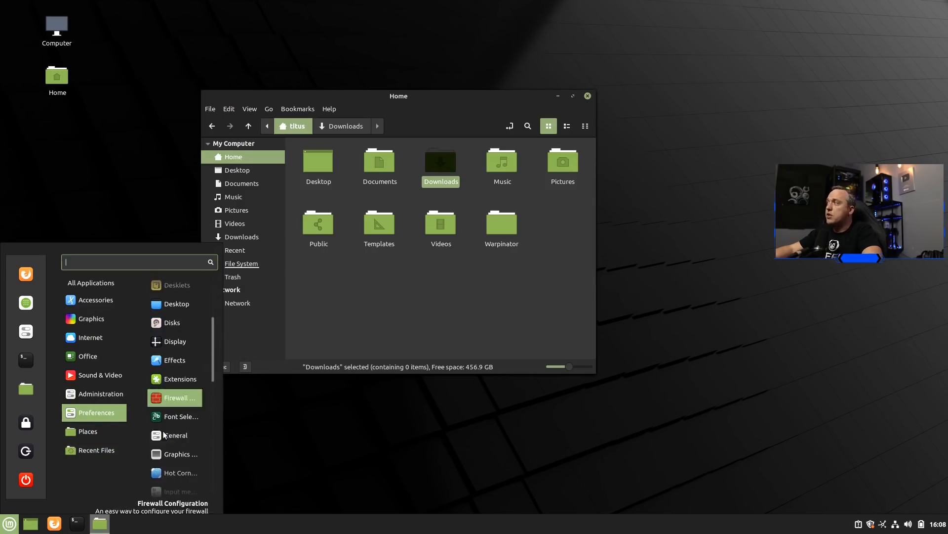
left_click(178, 435)
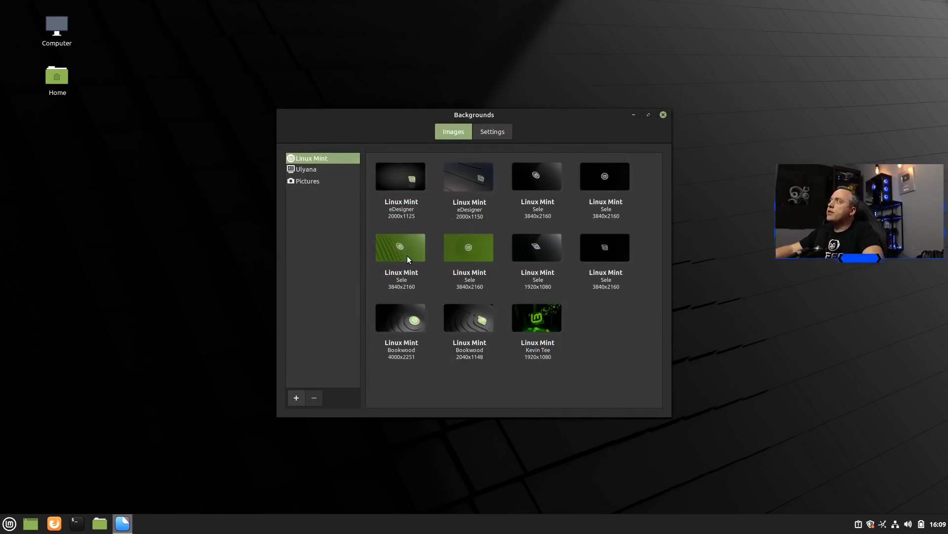
mouse_move(457, 214)
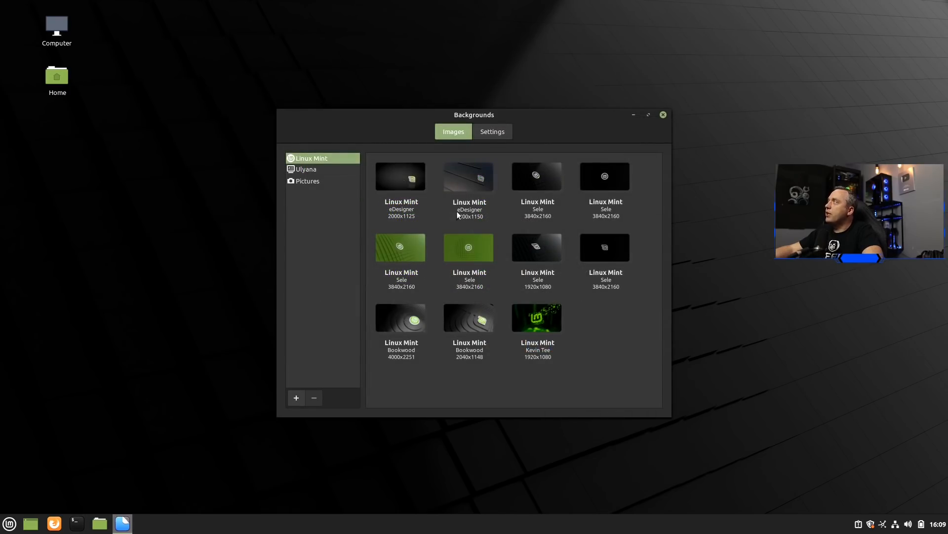
left_click(305, 169)
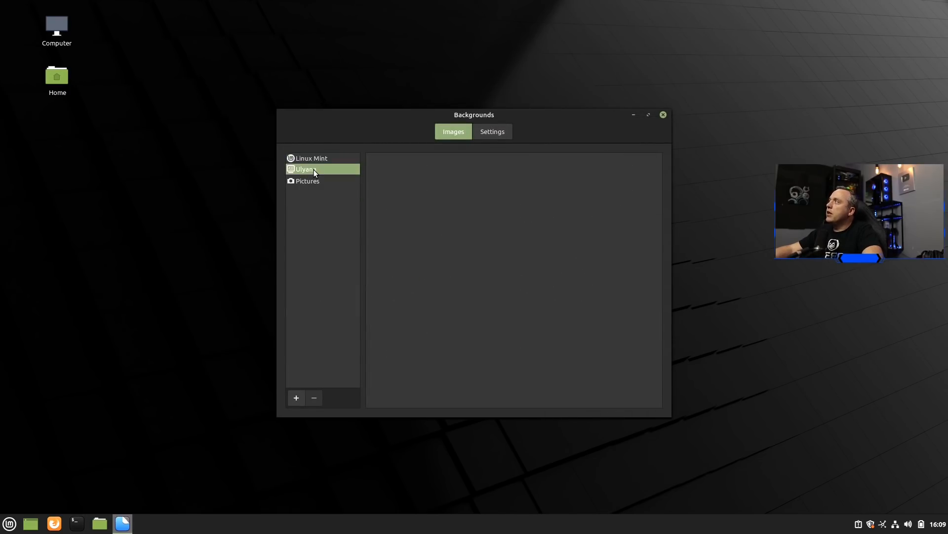
left_click(305, 169)
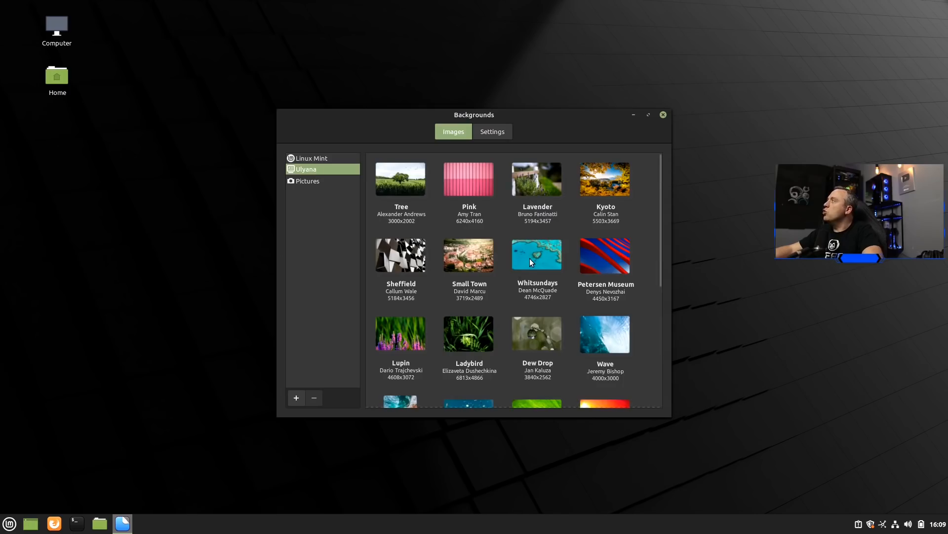
scroll("down", 3)
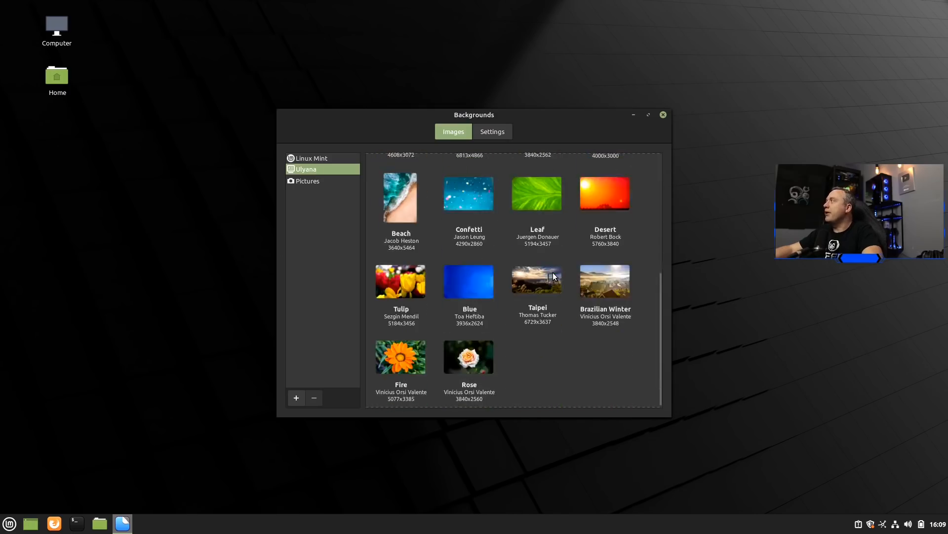
left_click(312, 158)
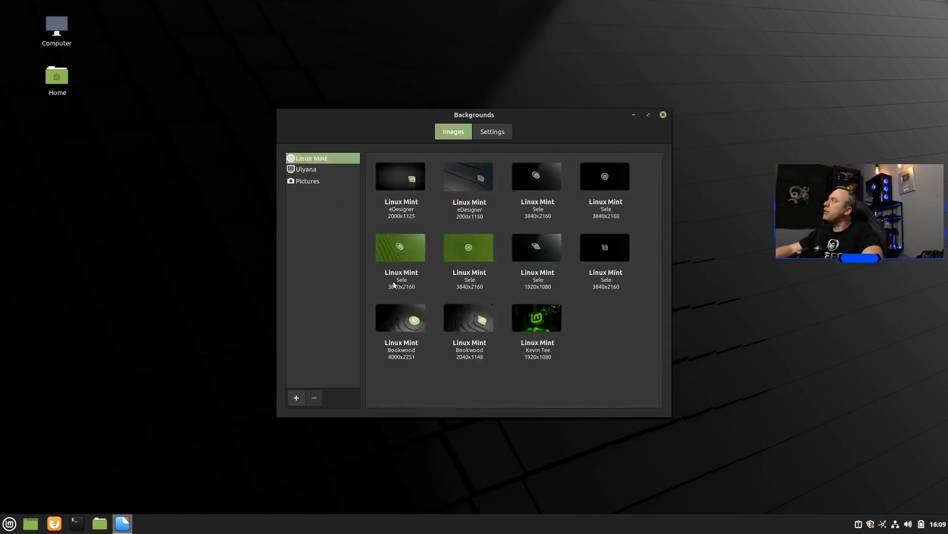
Try the glowing Kevin Tee wallpaper, then set the green tiled Sele Mint wallpaper
left_click(537, 317)
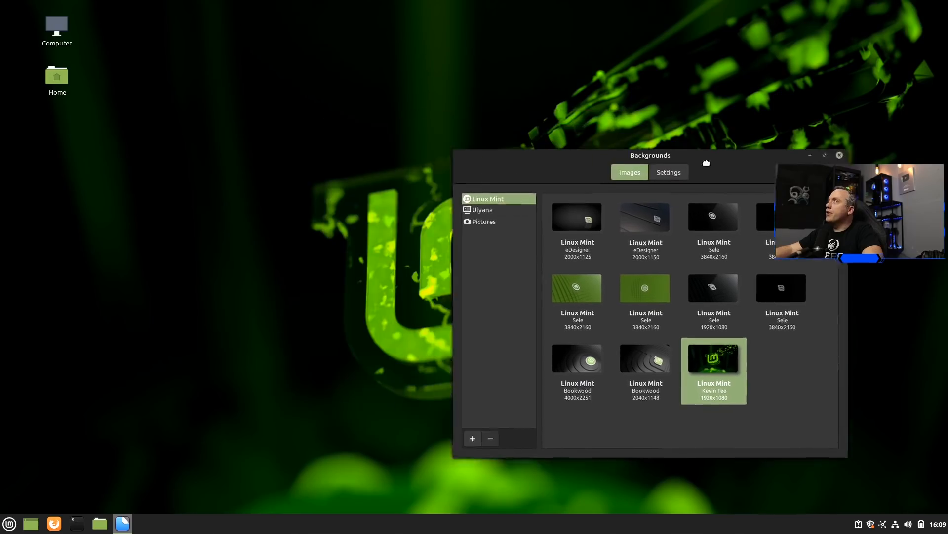
left_click_drag(650, 155, 589, 142)
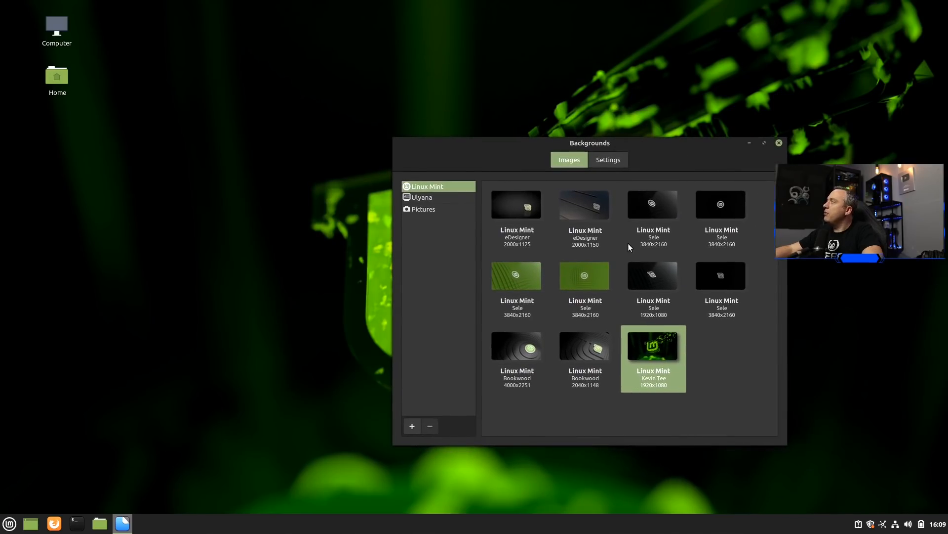
left_click(584, 275)
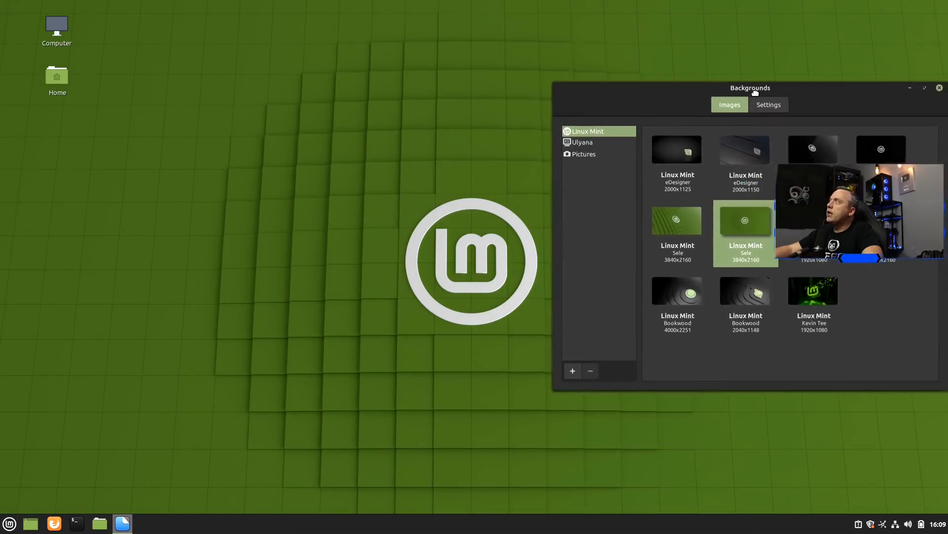
left_click_drag(750, 88, 585, 195)
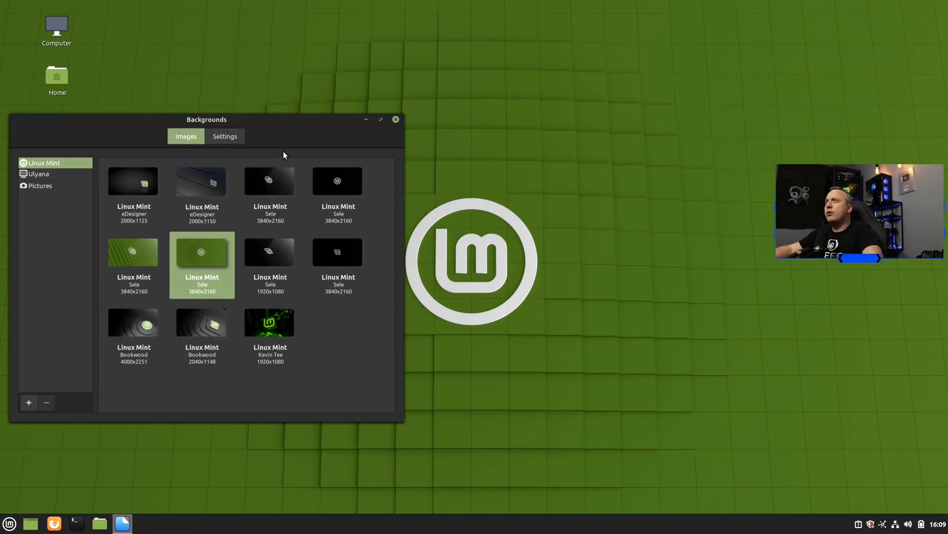
mouse_move(286, 181)
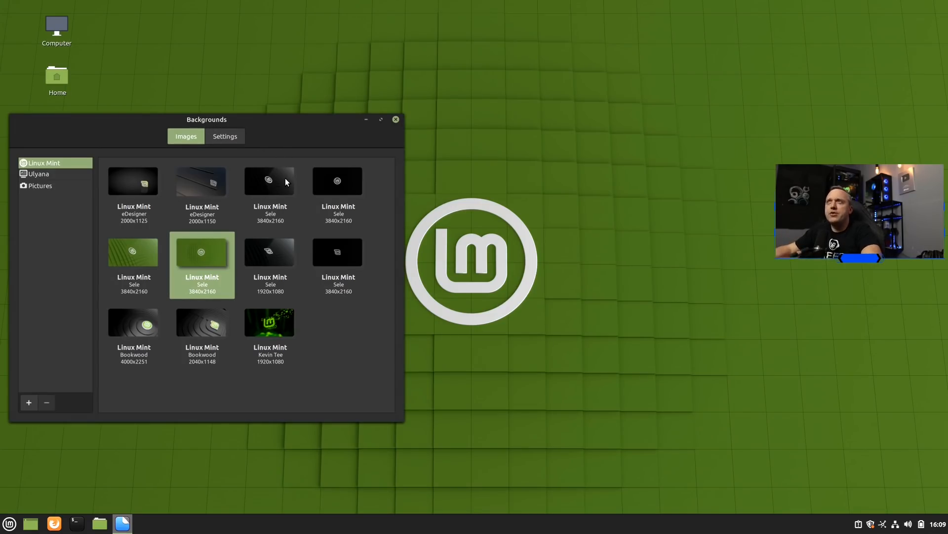